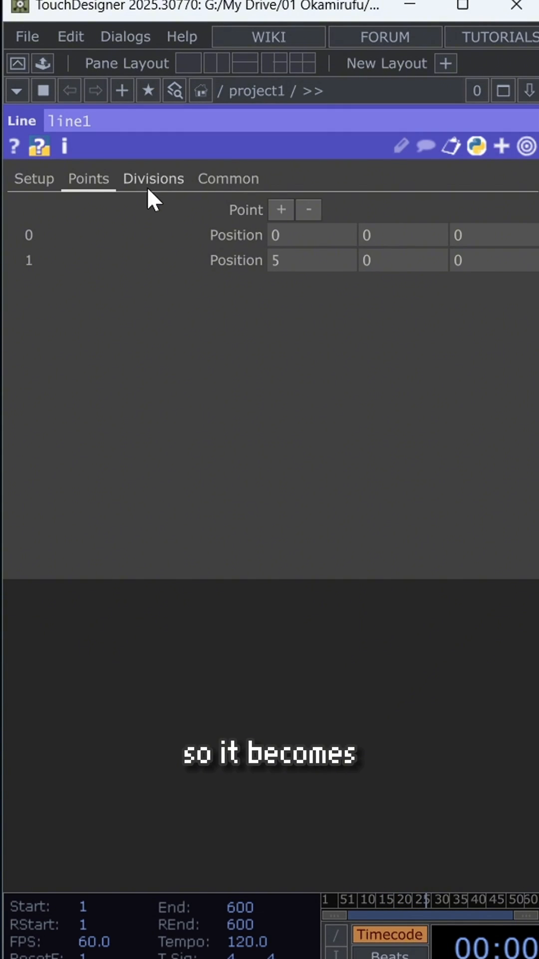
- Review the line's division settings and noise1's main noise parameters animated by abstime
{"action": "left_click", "coordinate": [402, 260]}
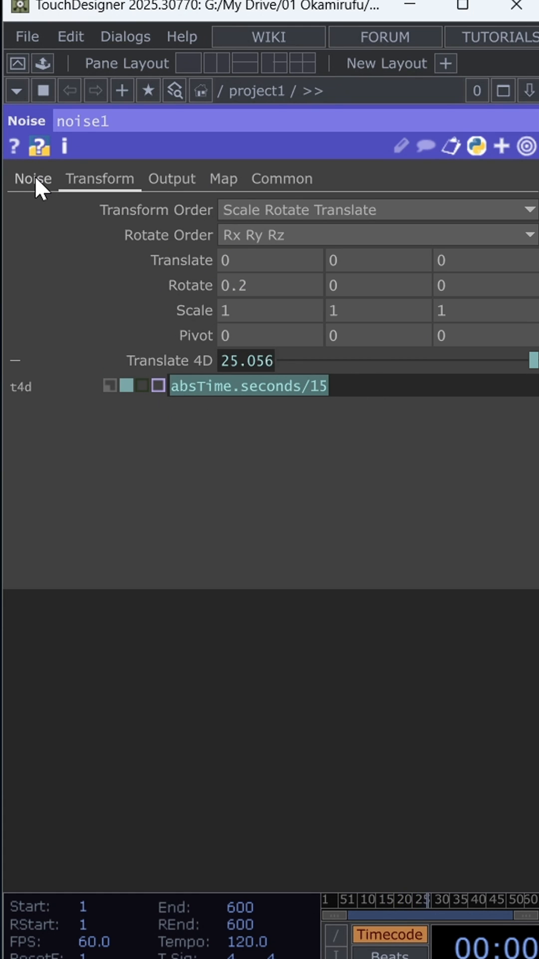
{"action": "left_click", "coordinate": [32, 178]}
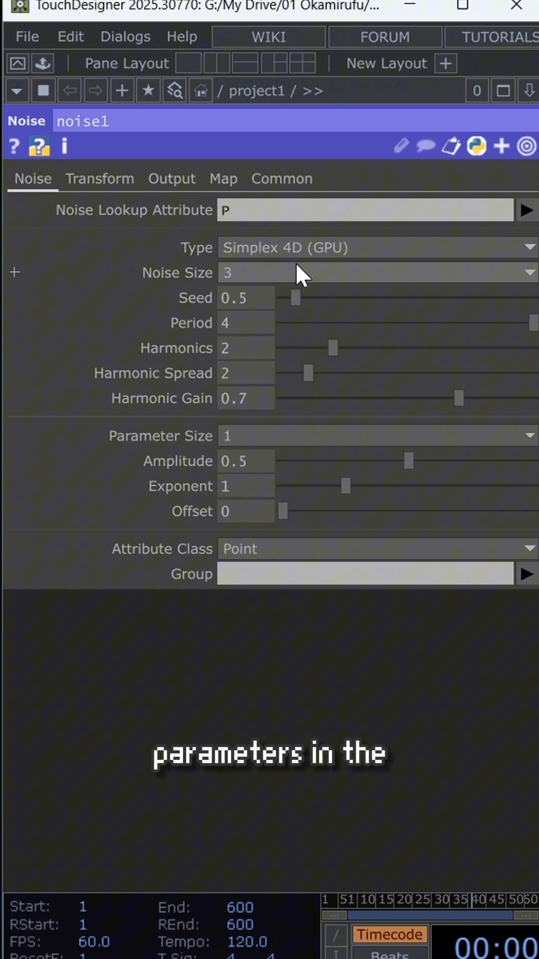
{"action": "mouse_move", "coordinate": [377, 664]}
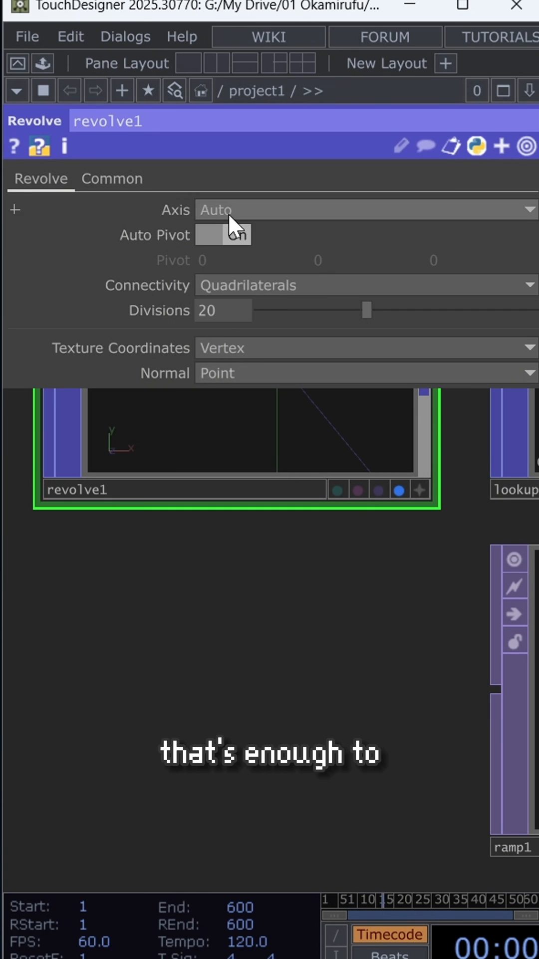
{"action": "mouse_move", "coordinate": [296, 635]}
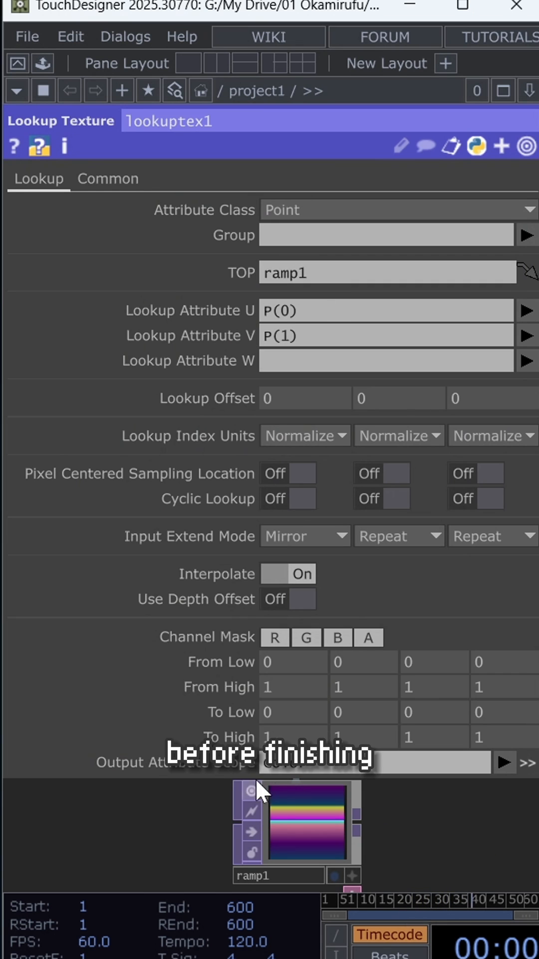
{"action": "mouse_move", "coordinate": [458, 832]}
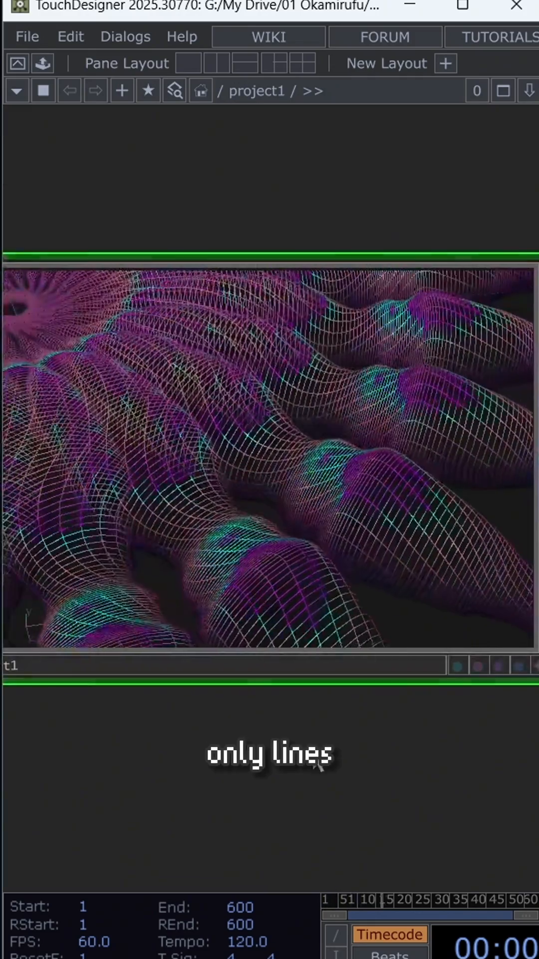
- Set convert1 to turn triangles, quads and lines into line strips for wireframe output
{"action": "left_click", "coordinate": [366, 209]}
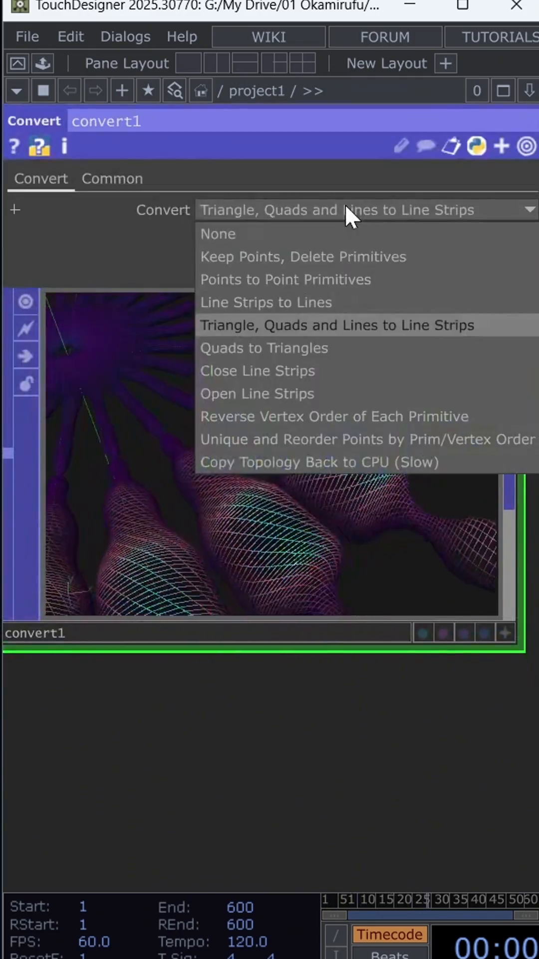
{"action": "left_click", "coordinate": [336, 324]}
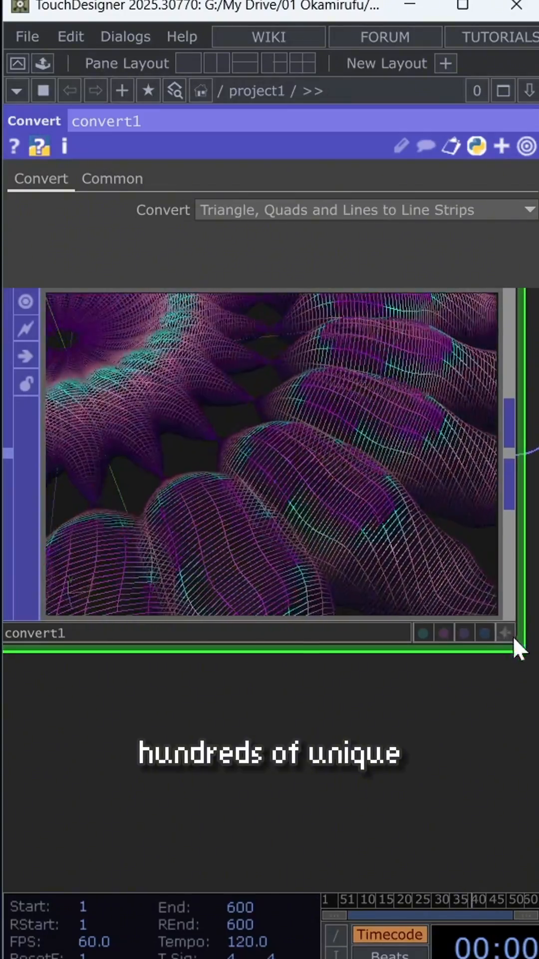